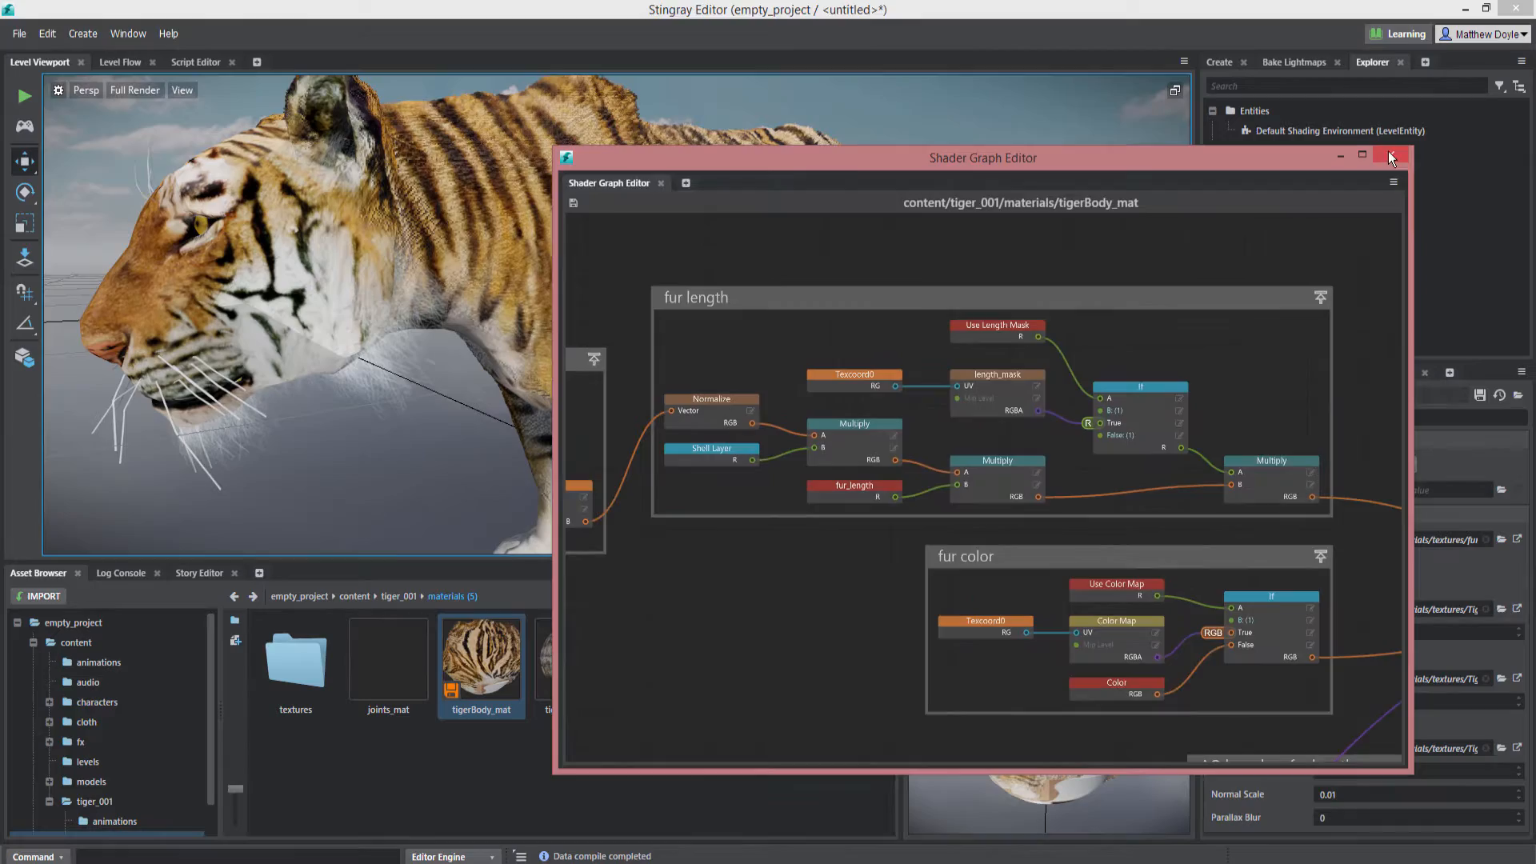
Close the tiger material's fur shader graph and set Fur Length to 0.2.
left_click(1391, 157)
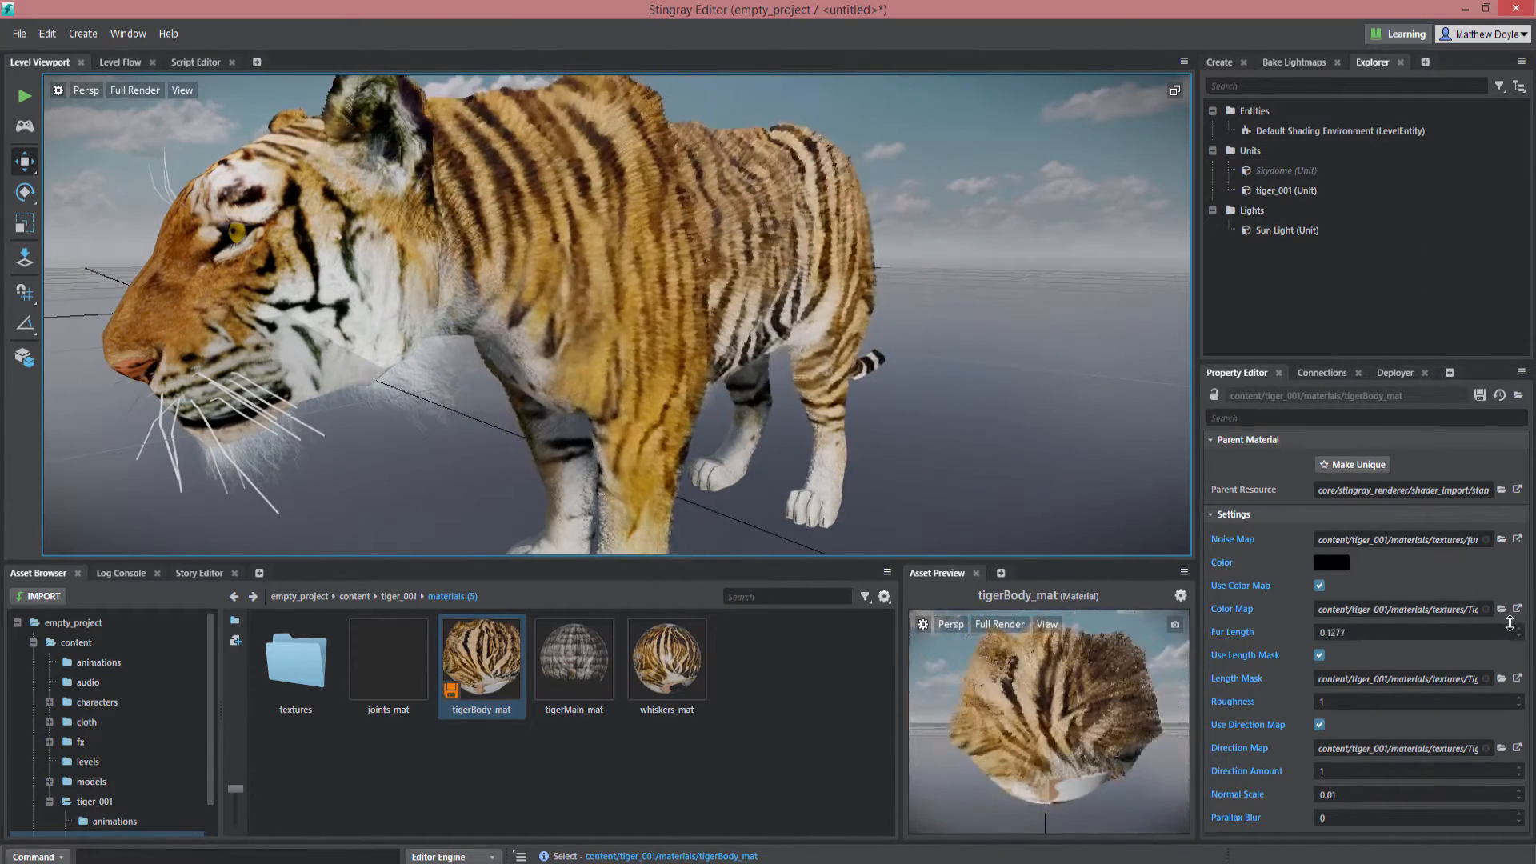
type("0.2")
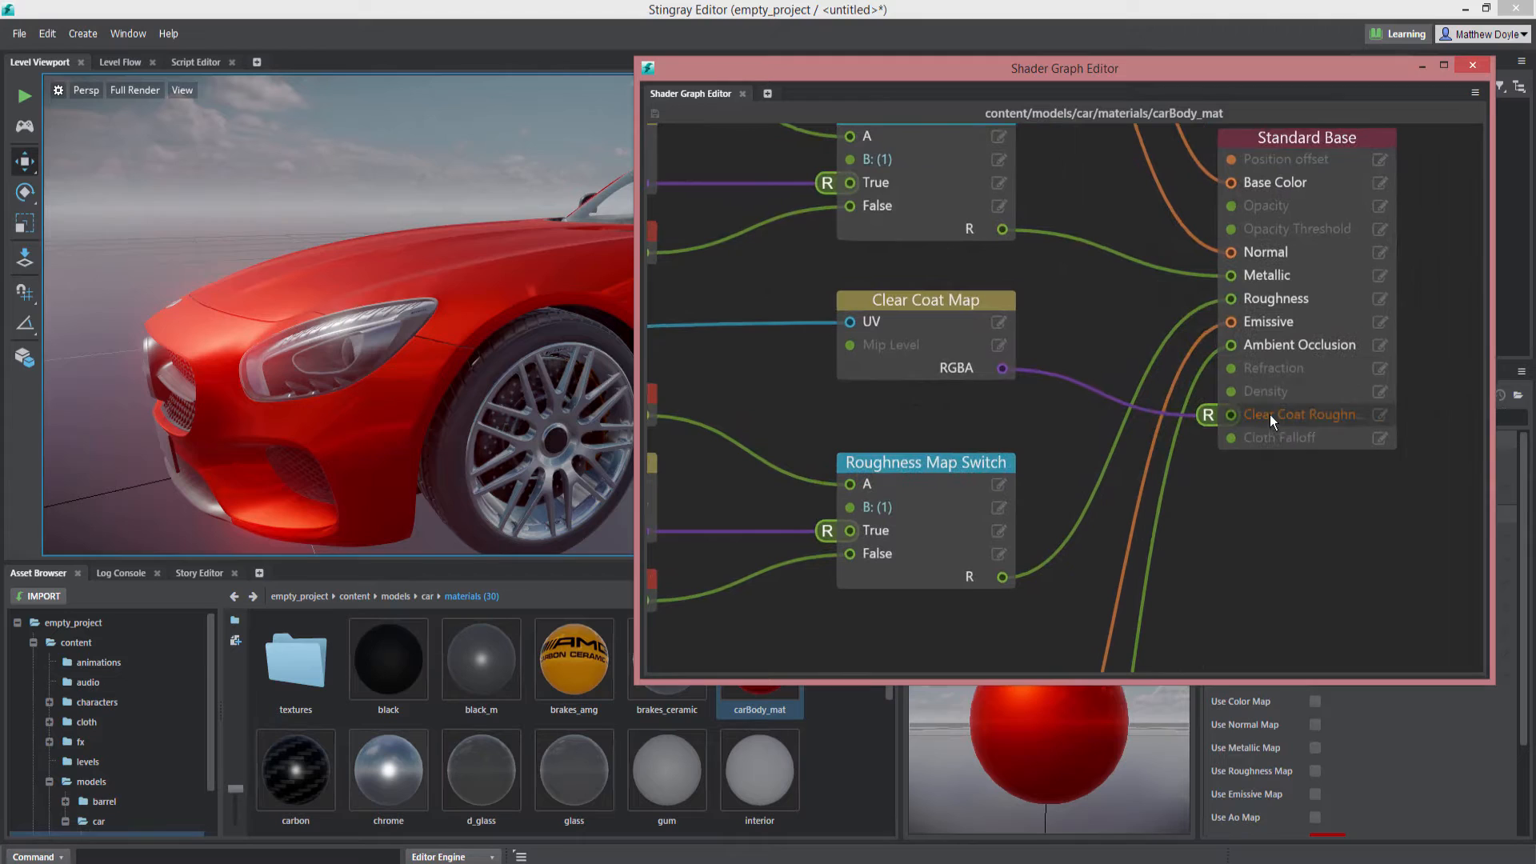
Close the car body clear coat graph and drag a car texture into the editor.
left_click(1472, 65)
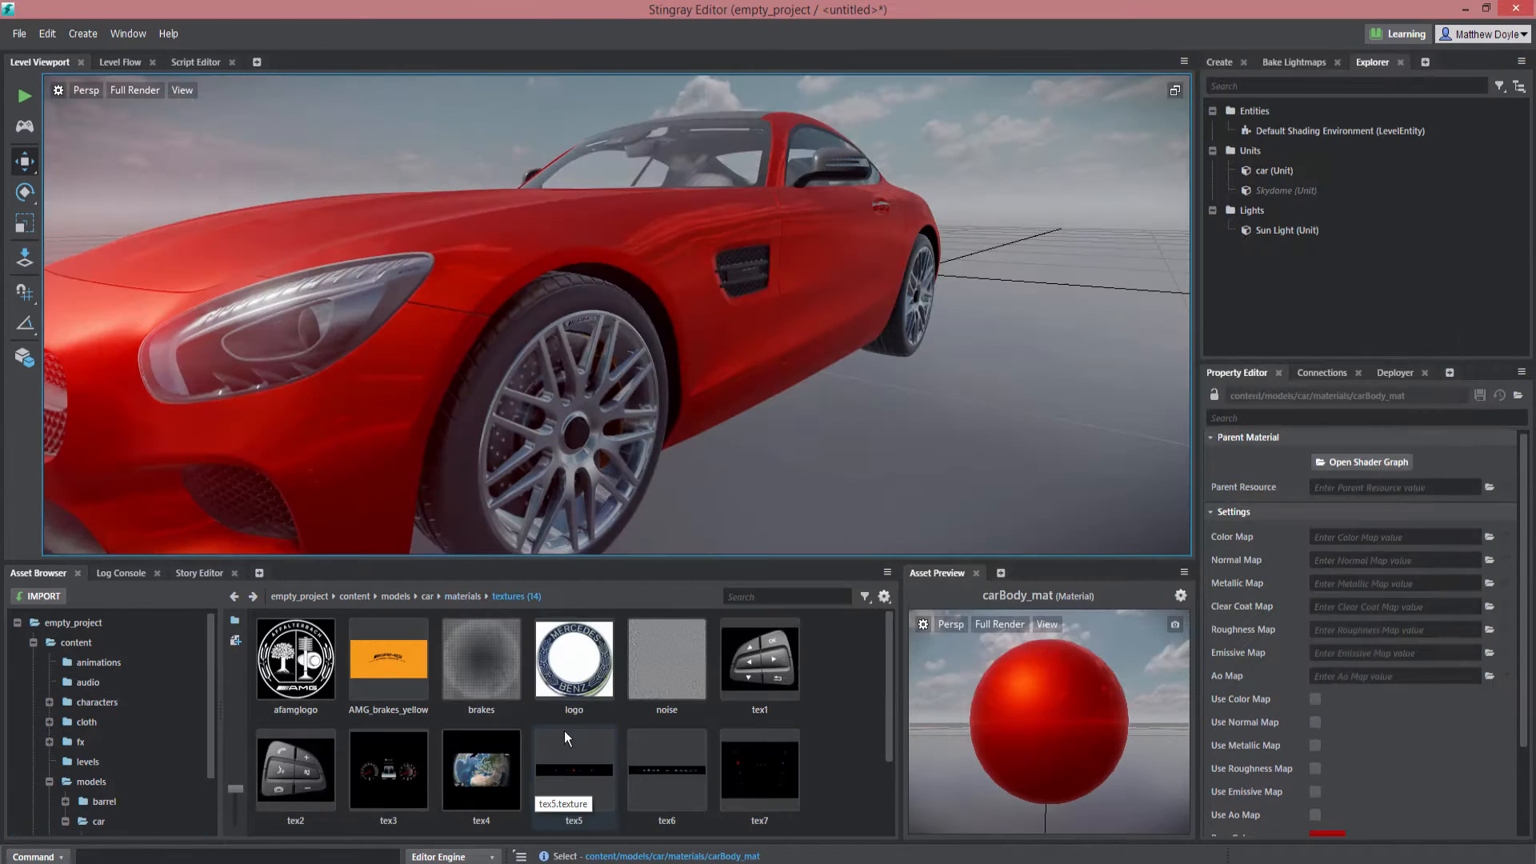
left_click_drag(573, 768, 1396, 607)
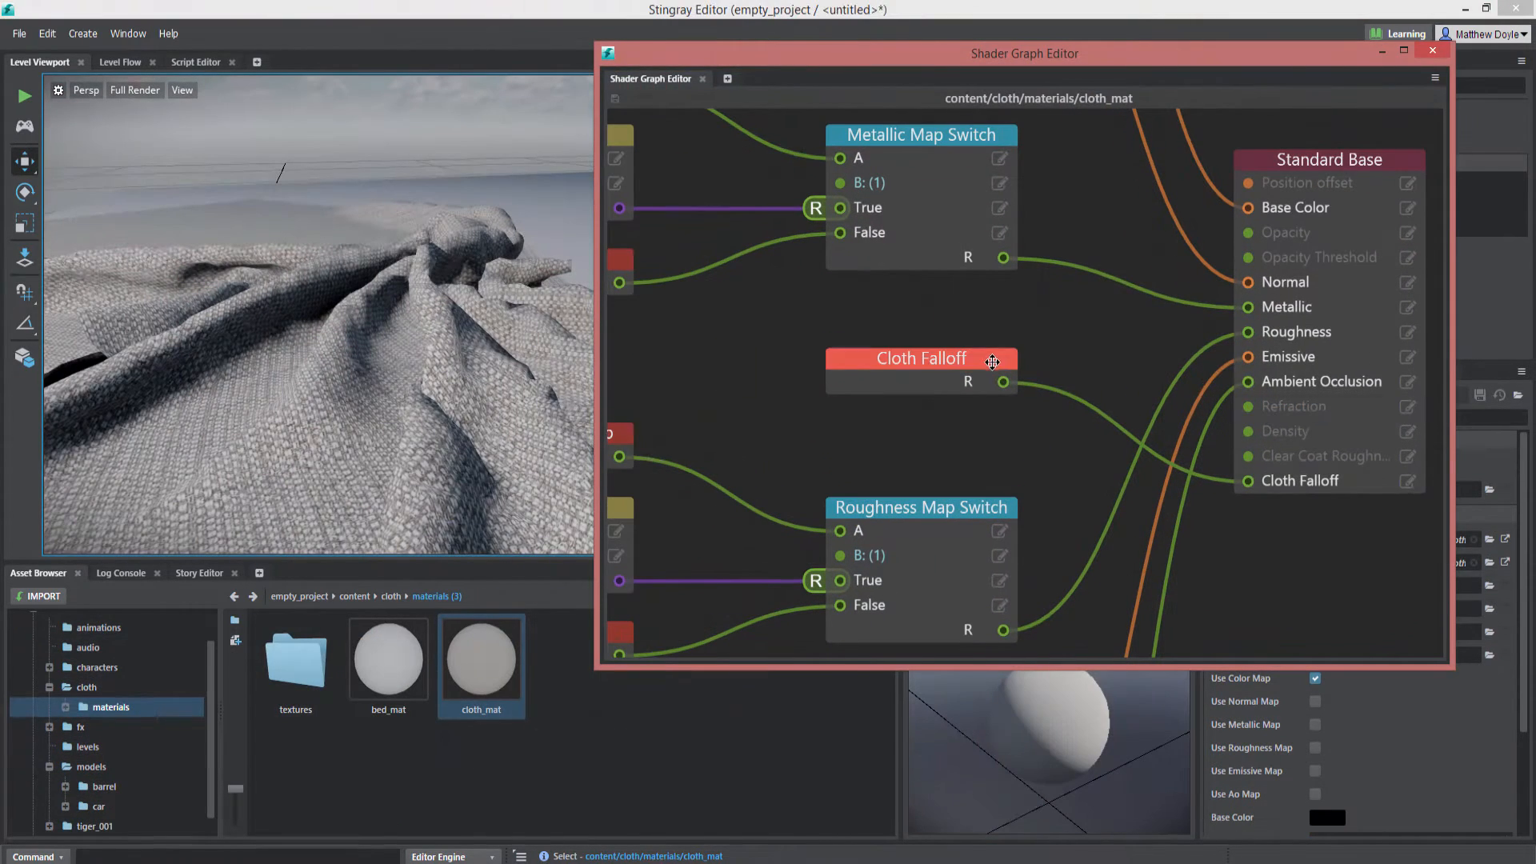
Select the Cloth Falloff node in the cloth_mat shader graph.
left_click(919, 358)
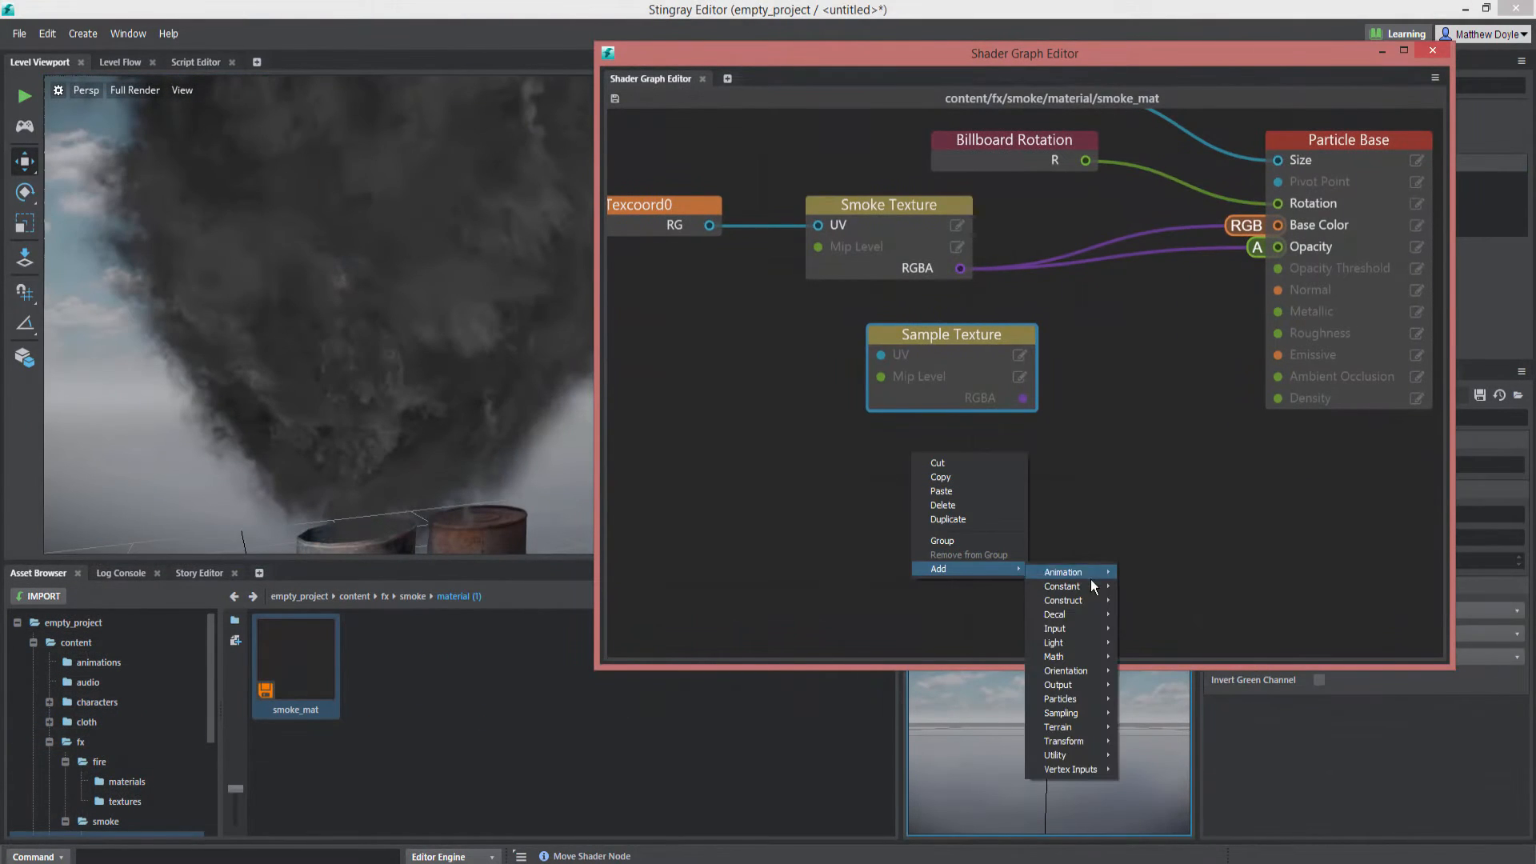
Add an animation node to the smoke graph with a value of 30.
left_click(1061, 586)
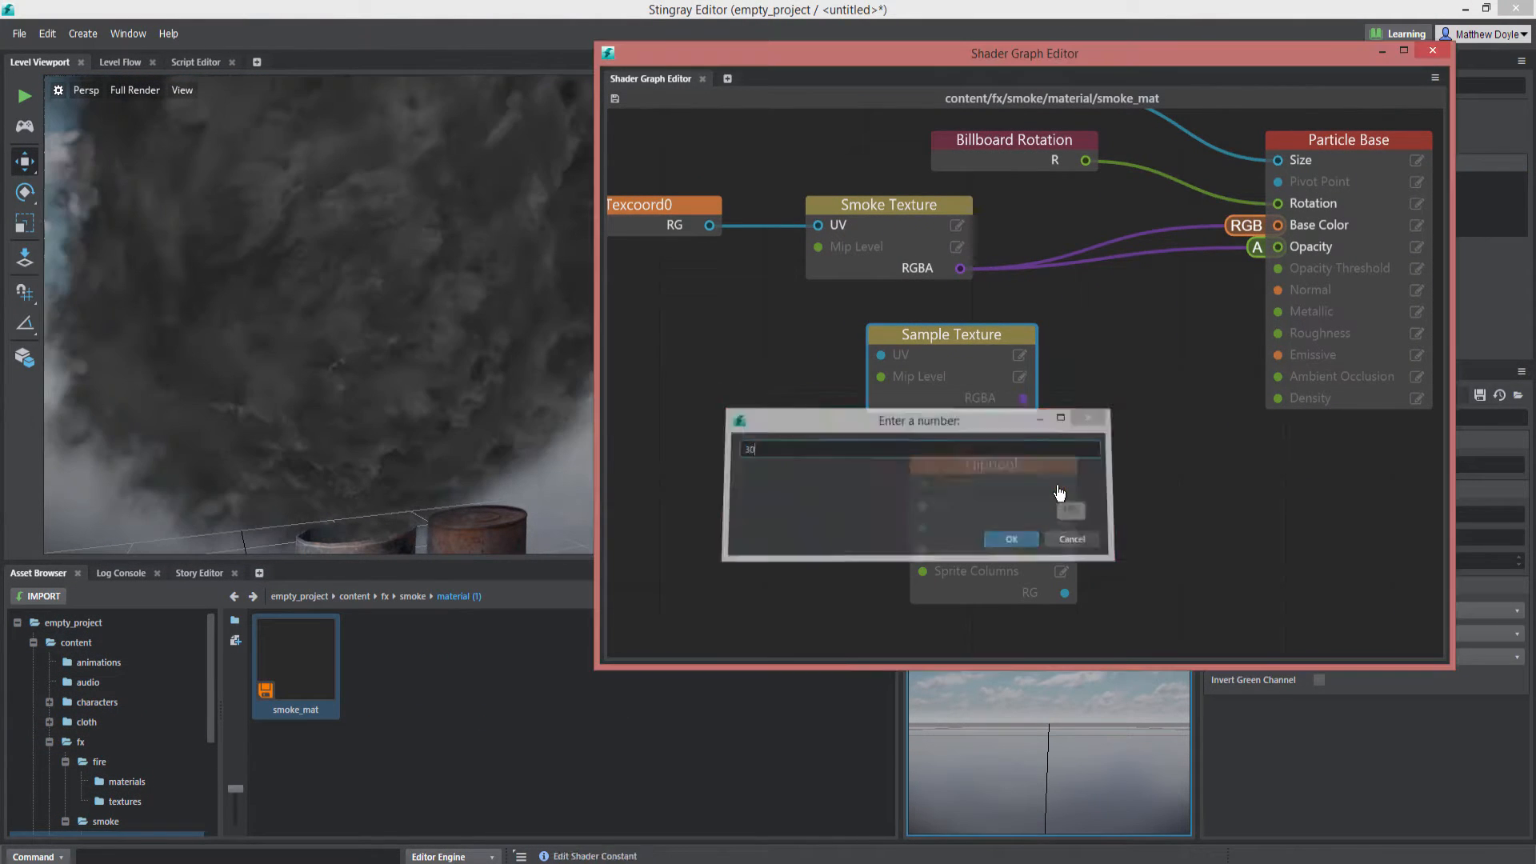
left_click(1010, 539)
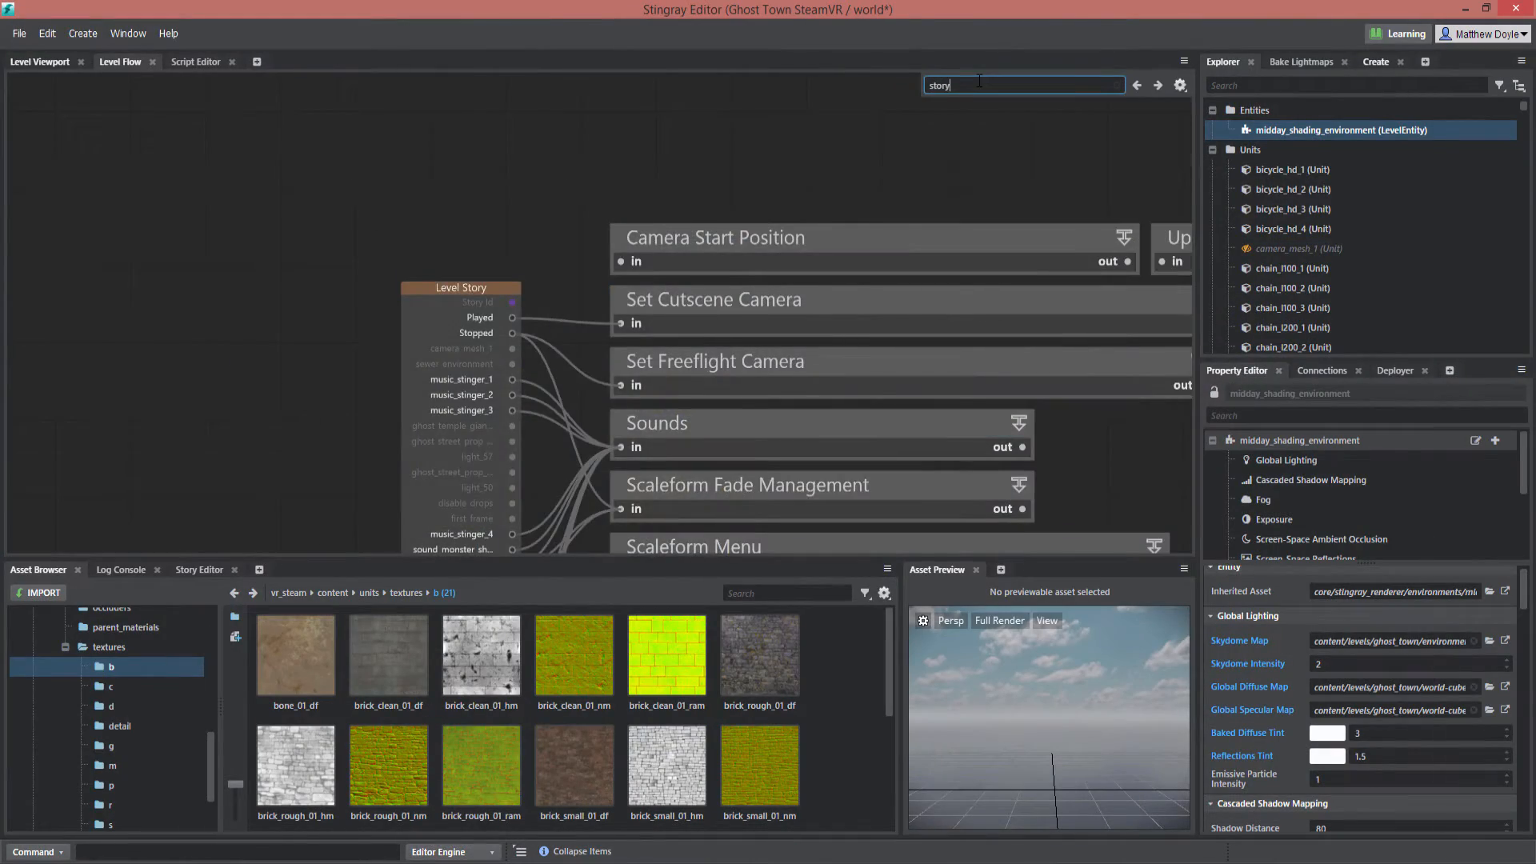
Jump to the second 'story' search match in Level Flow.
left_click(1157, 85)
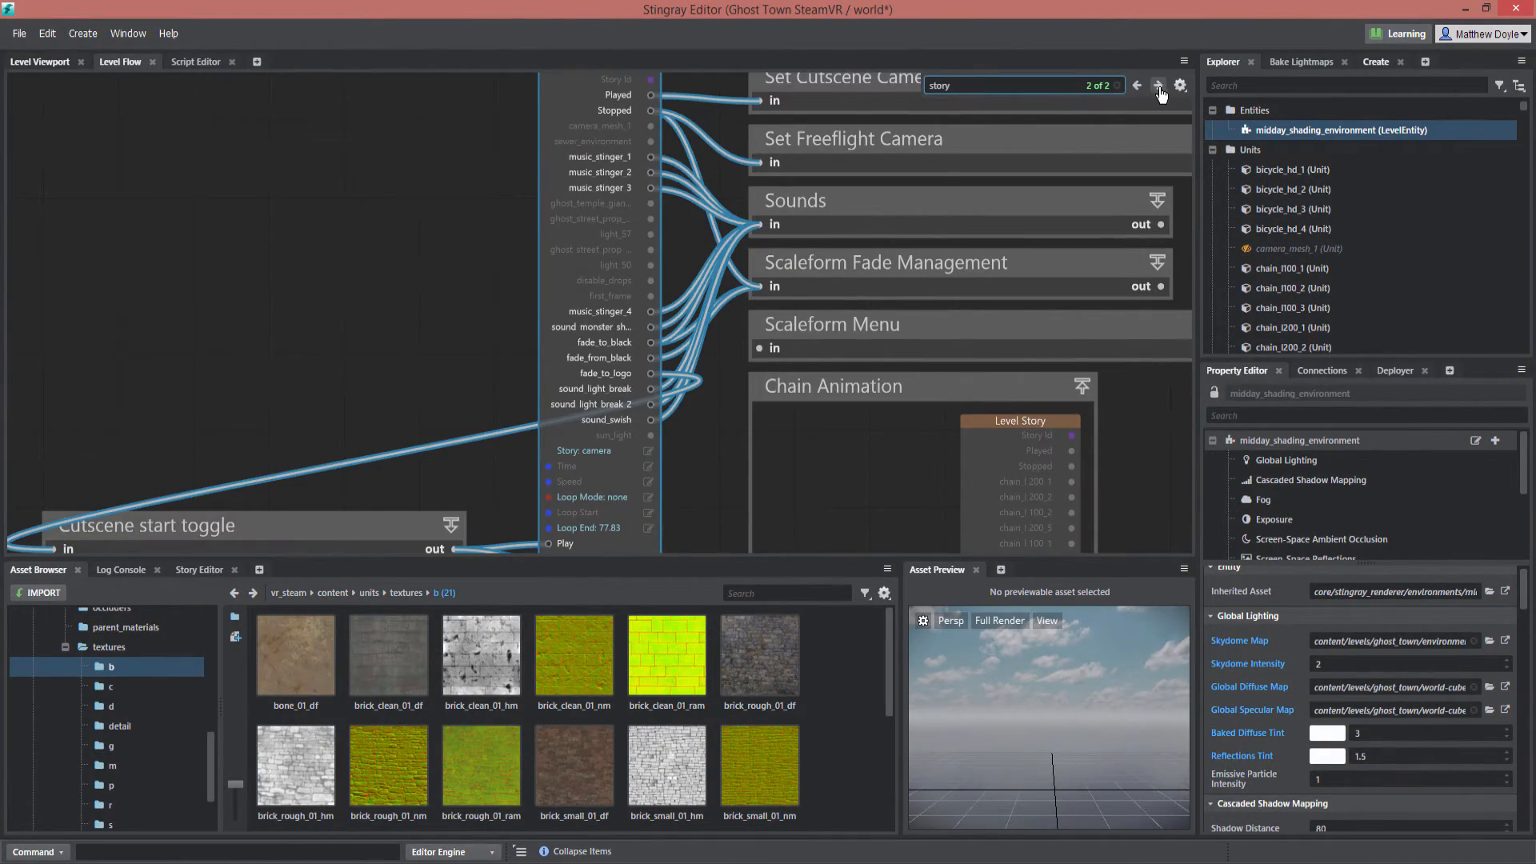